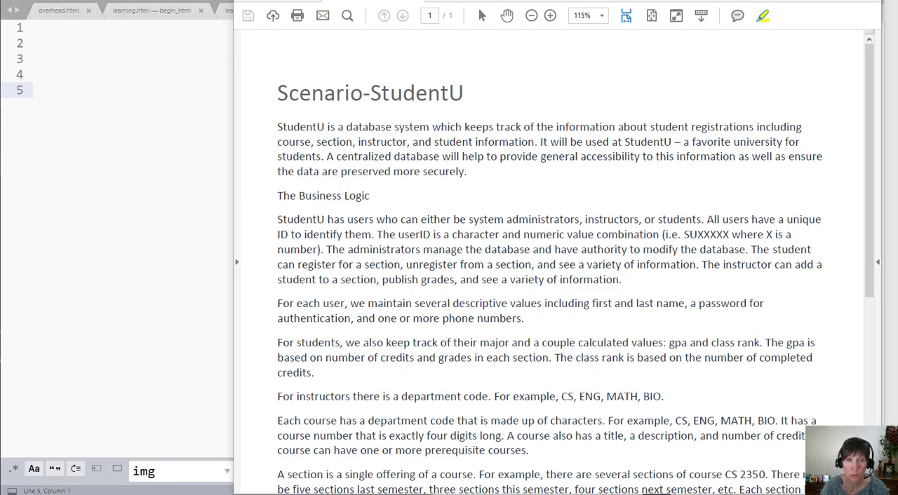
mouse_move(428, 89)
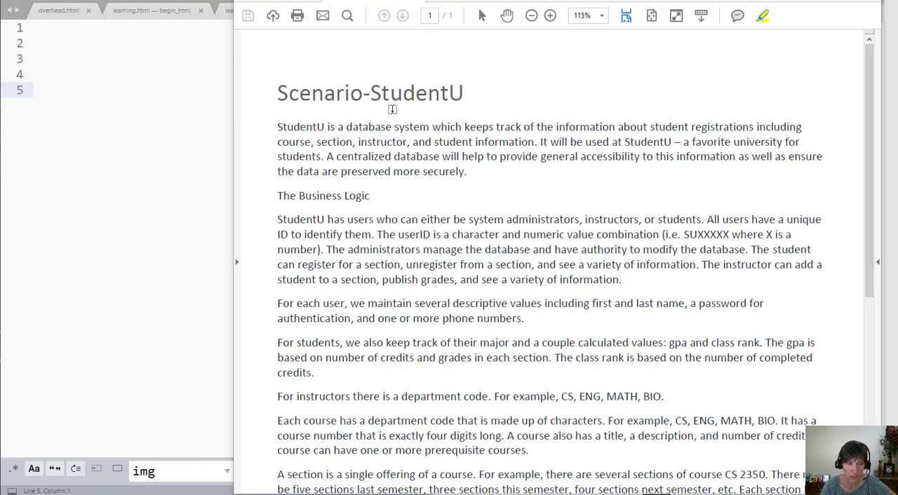
mouse_move(531, 120)
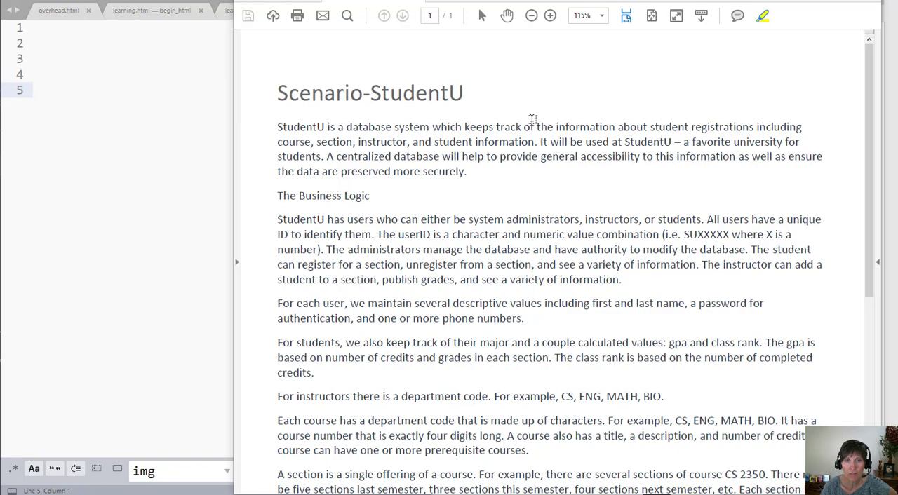
mouse_move(530, 121)
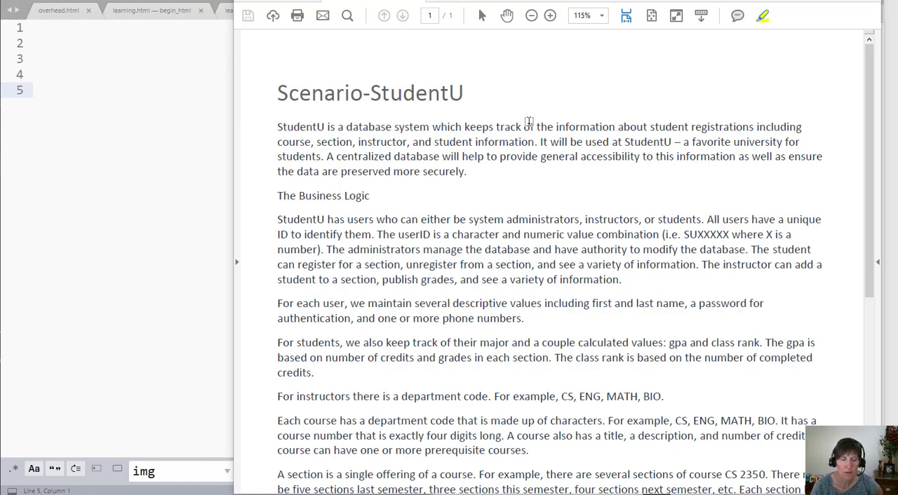
mouse_move(401, 110)
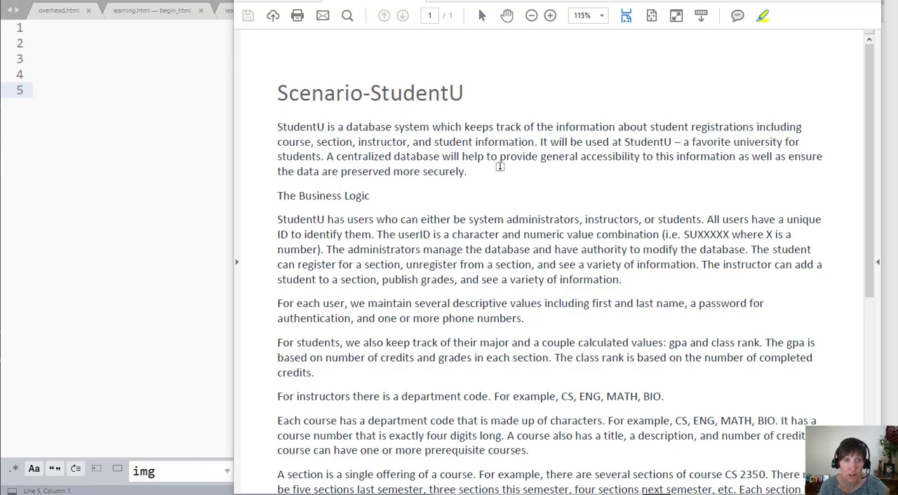
mouse_move(472, 153)
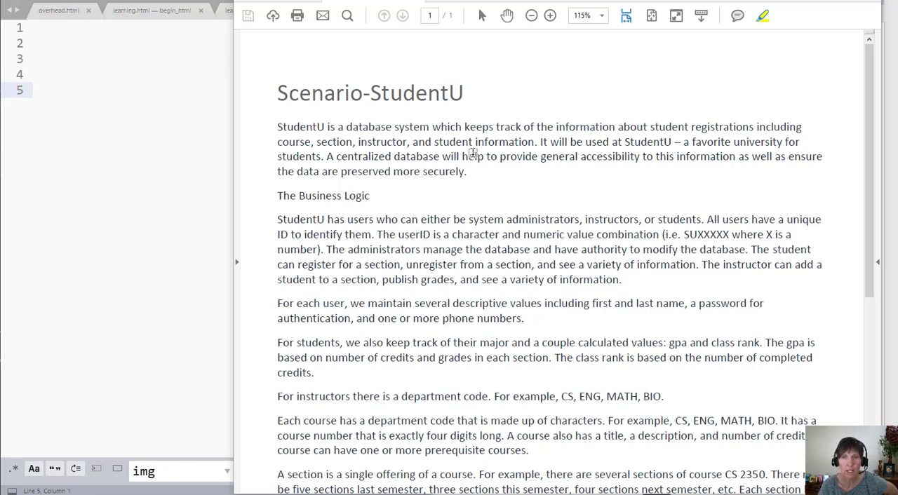
mouse_move(411, 171)
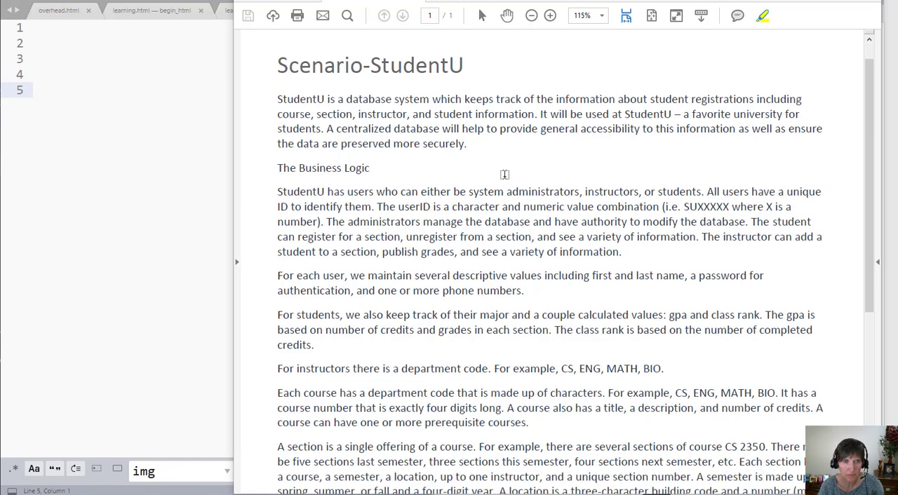
Highlight the word 'users' yellow in the first Business Logic paragraph.
scroll(down, 3)
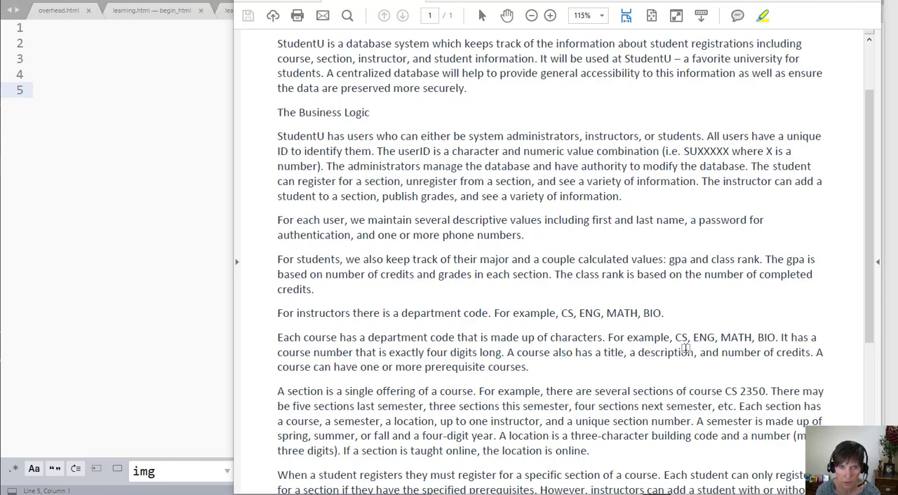
mouse_move(558, 405)
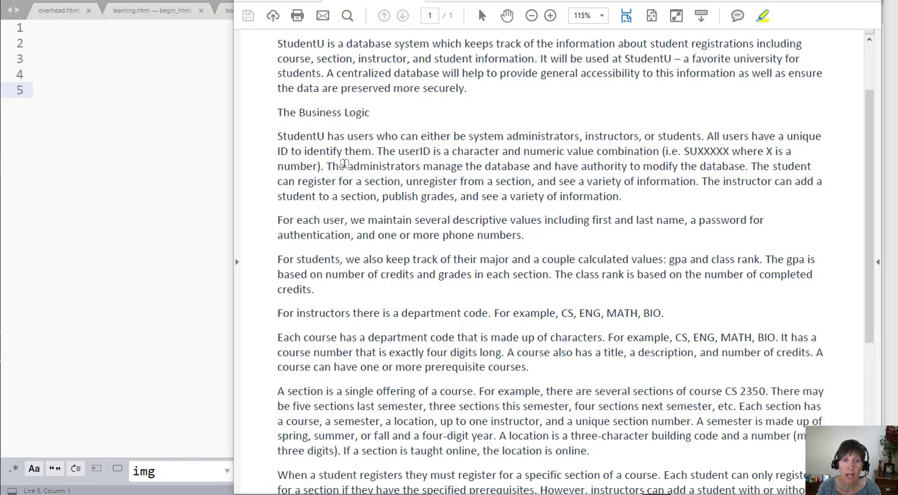
mouse_move(603, 223)
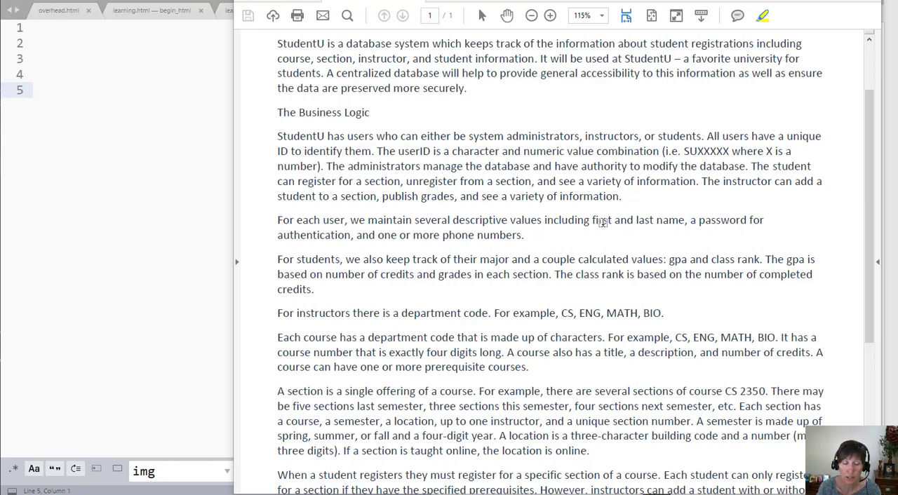
mouse_move(390, 160)
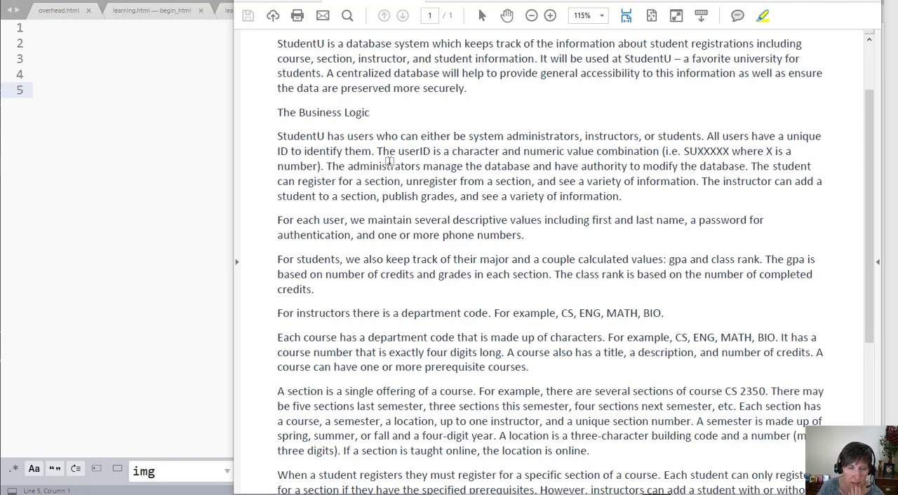
mouse_move(360, 136)
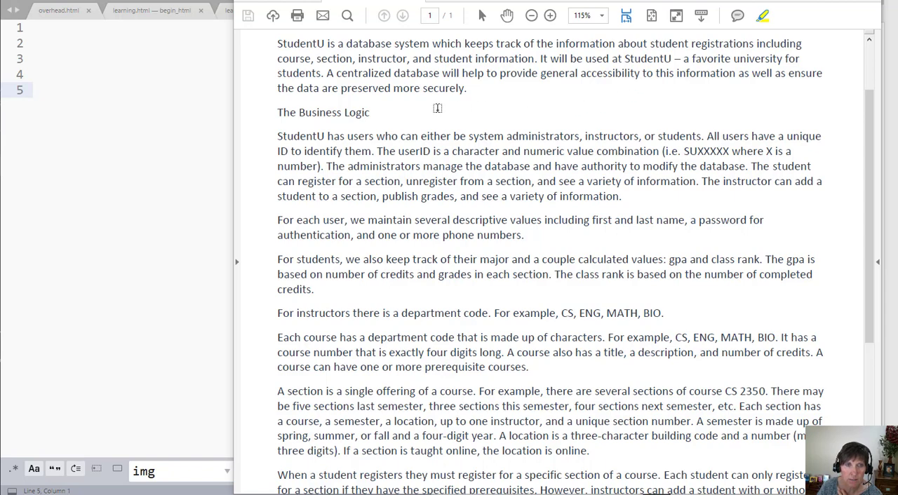
double_click(359, 136)
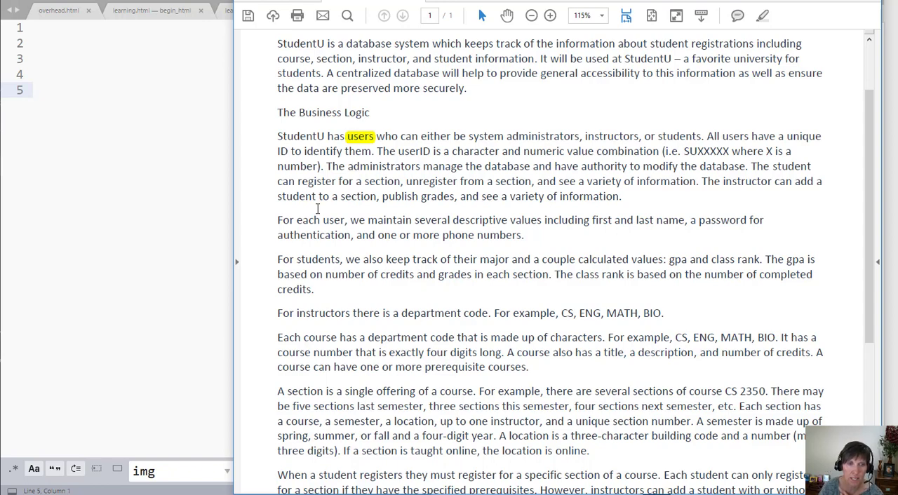
mouse_move(342, 230)
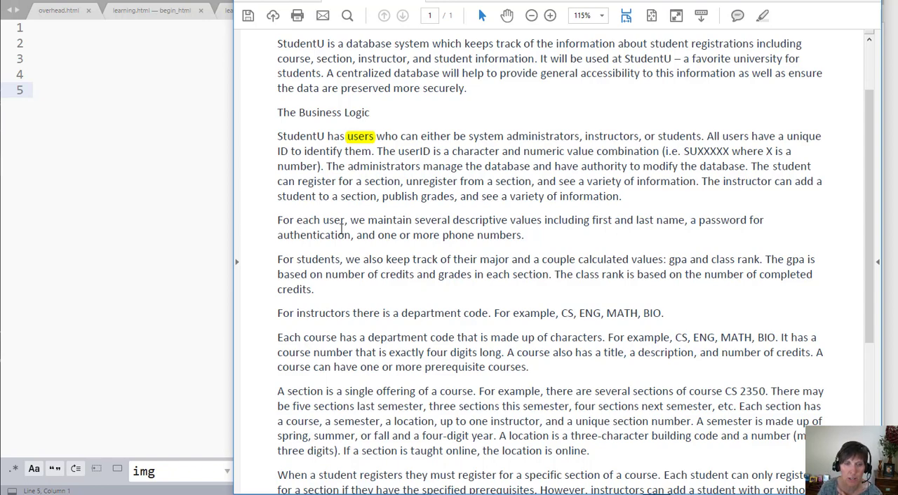
mouse_move(490, 226)
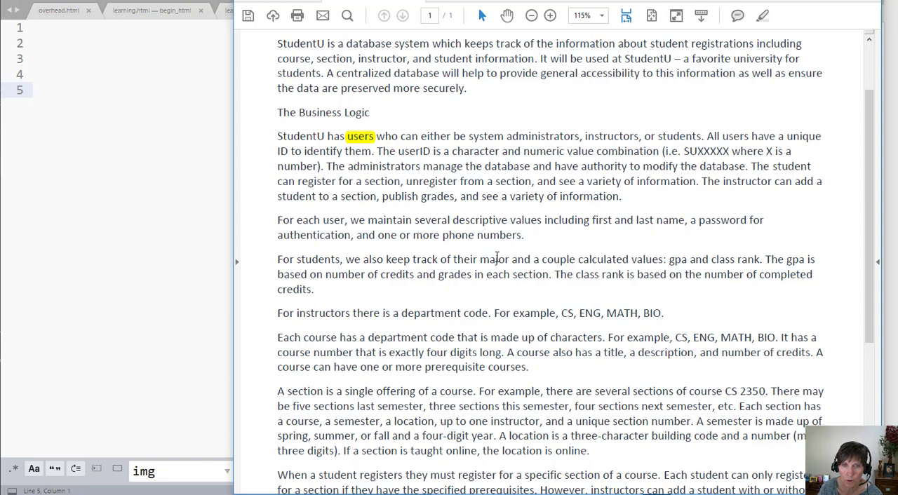
mouse_move(369, 168)
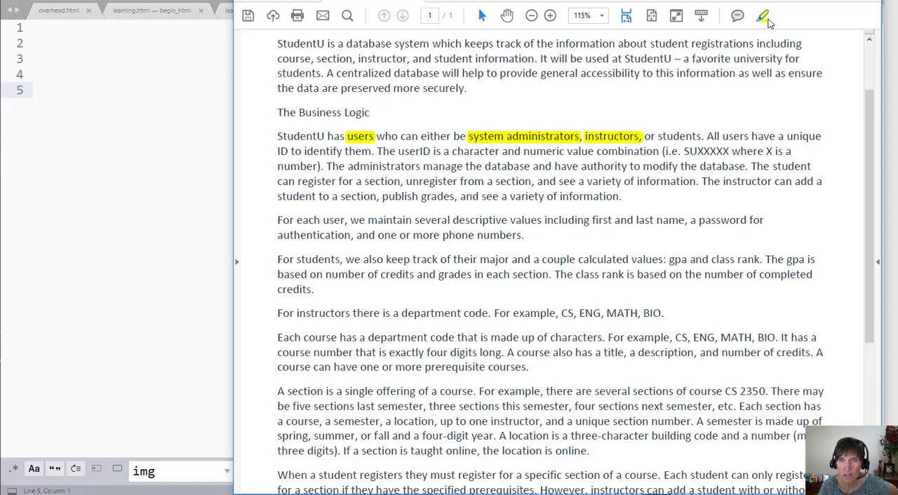
Highlight 'students' yellow in the first Business Logic paragraph.
drag(640, 136, 703, 137)
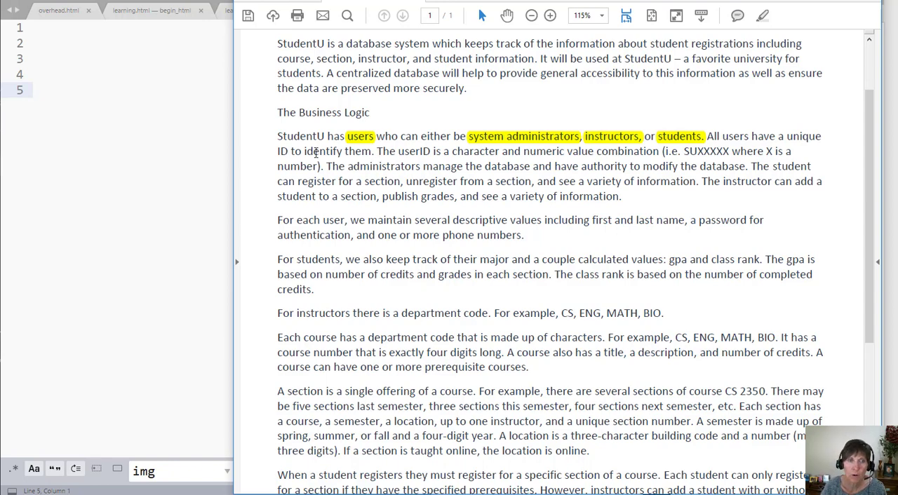
mouse_move(344, 138)
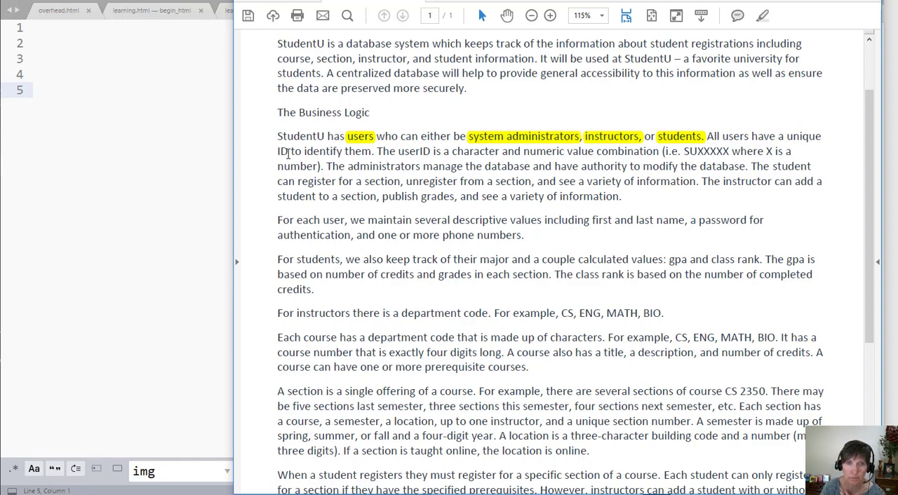
mouse_move(528, 167)
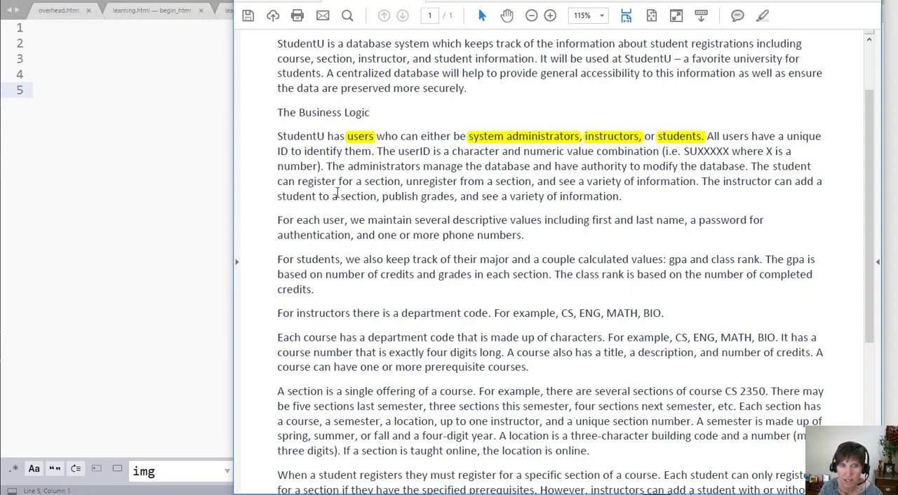
mouse_move(640, 178)
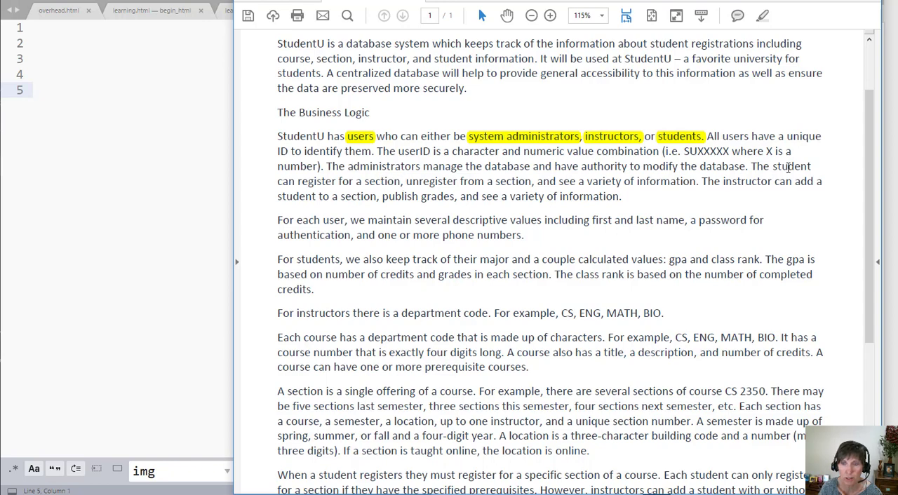
mouse_move(384, 179)
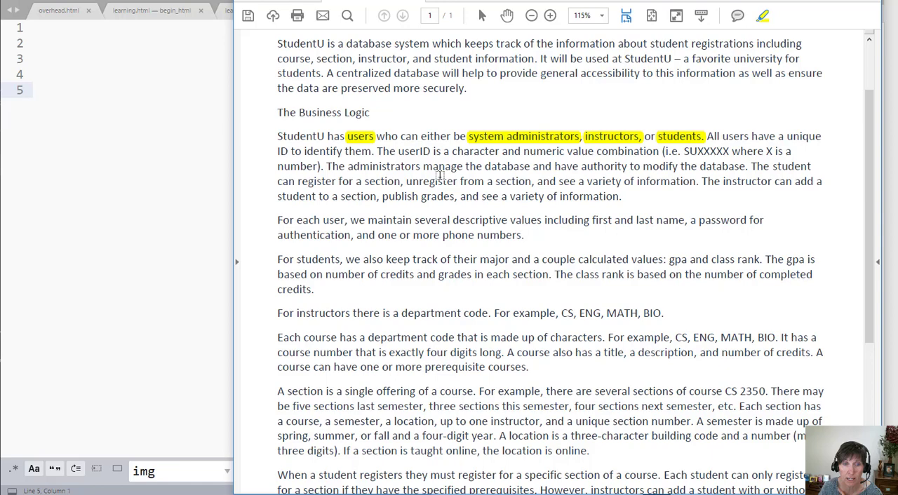
Highlight 'section' yellow where a student registers for a section.
double_click(383, 181)
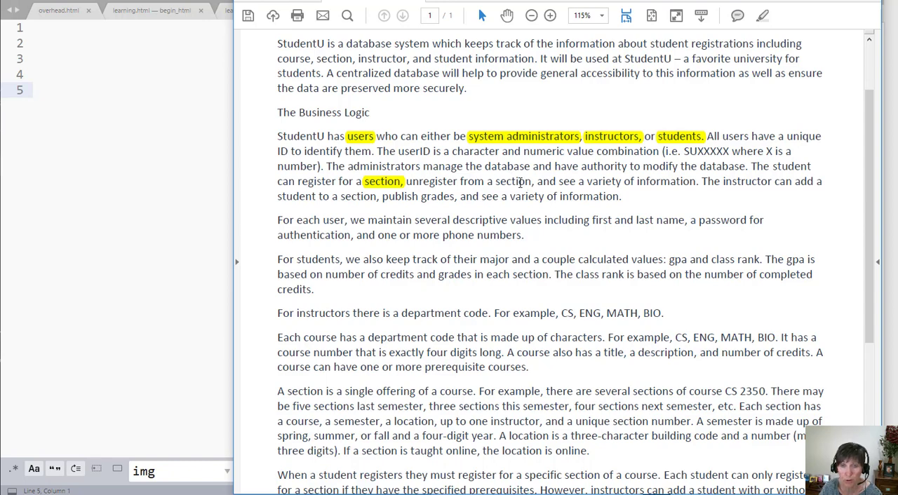
mouse_move(590, 185)
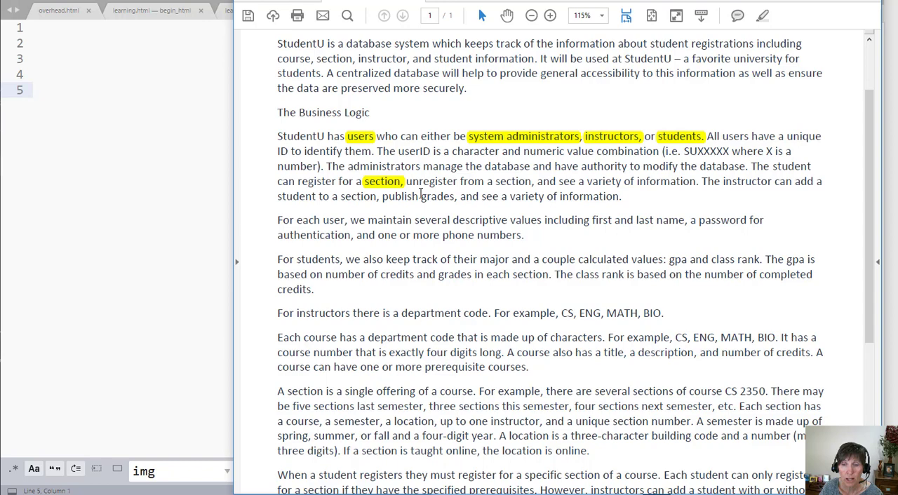
mouse_move(331, 204)
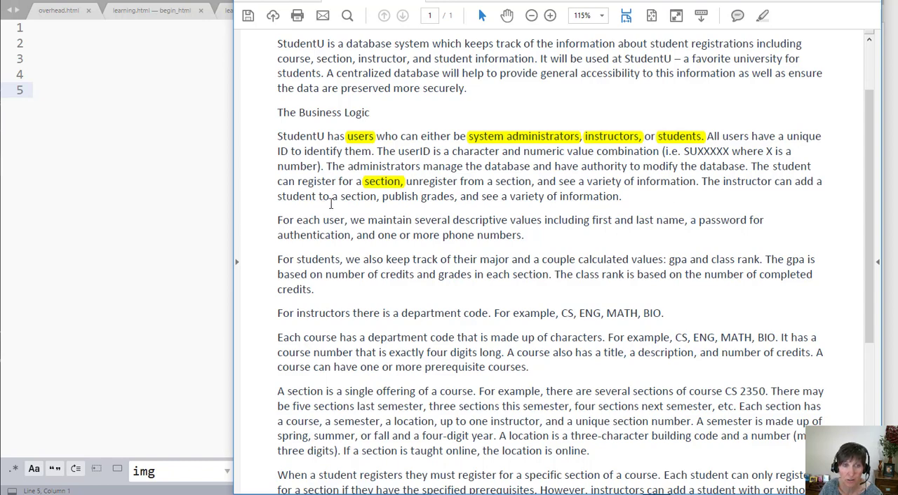
mouse_move(419, 202)
text(gr)
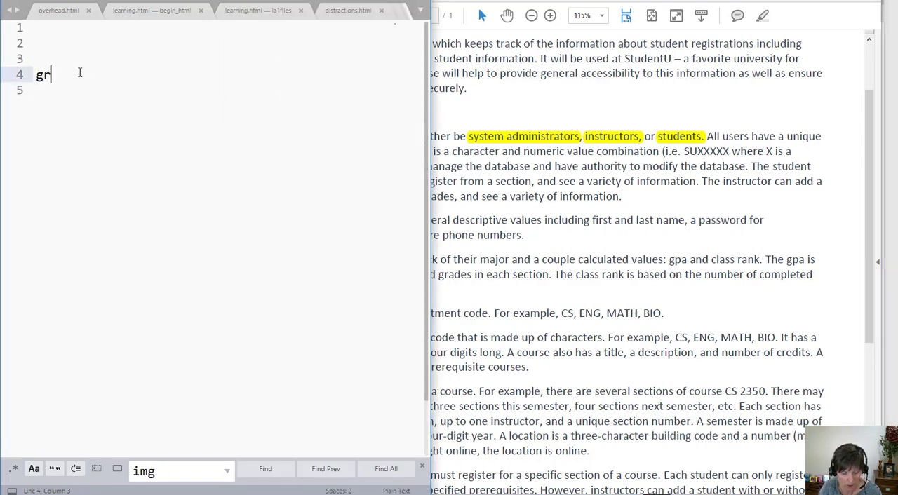
Type 'grades' on line 4 of the Sublime Text notes.
text(ades)
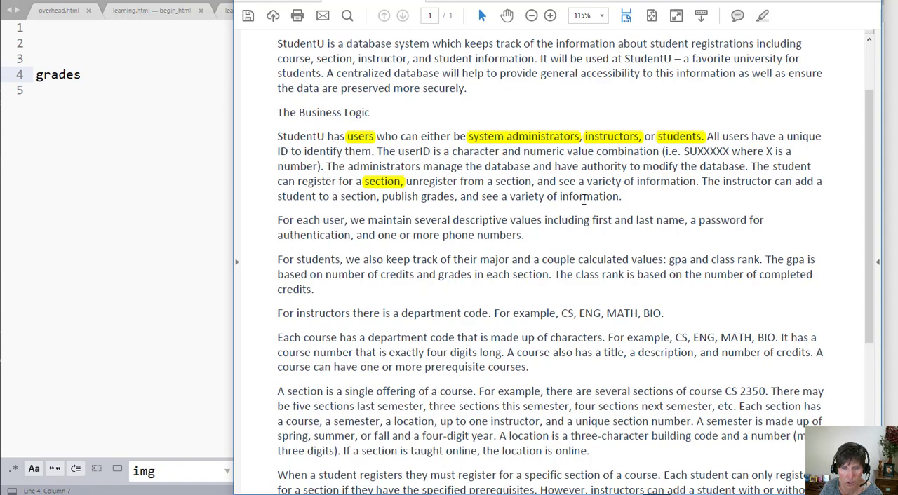
mouse_move(538, 216)
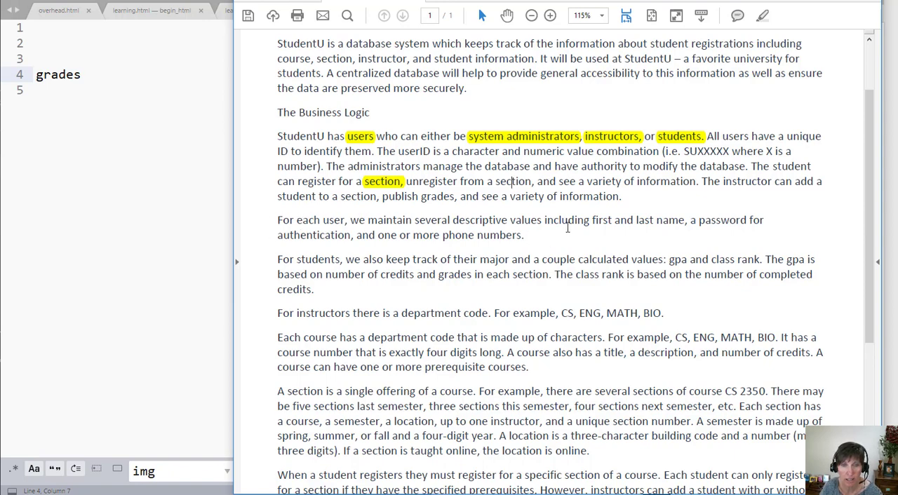
scroll(down, 3)
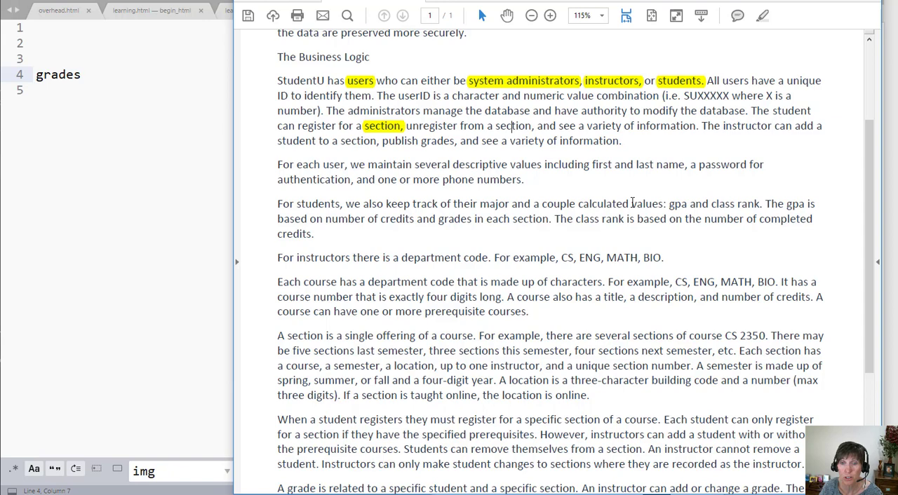
mouse_move(590, 205)
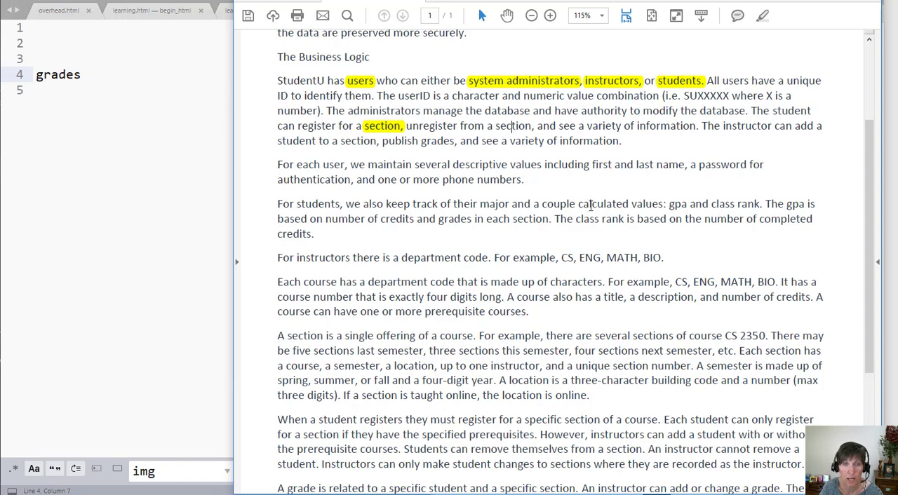
mouse_move(470, 229)
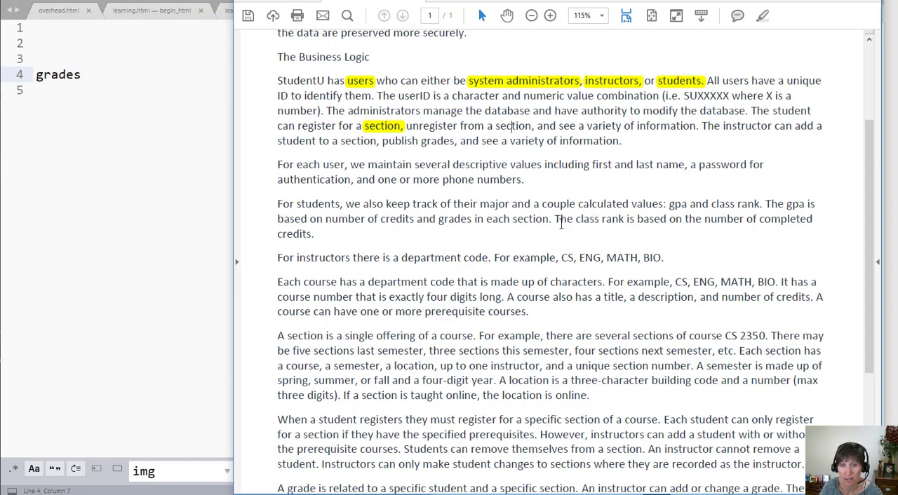
mouse_move(271, 249)
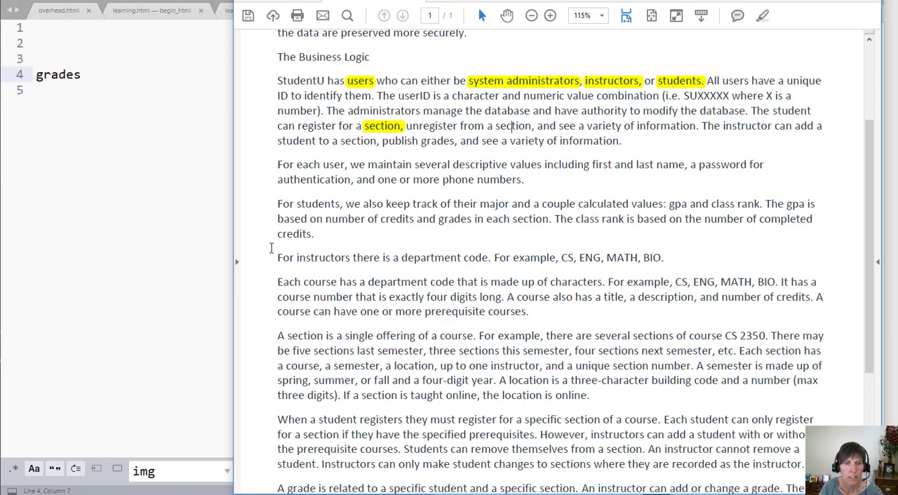
mouse_move(407, 270)
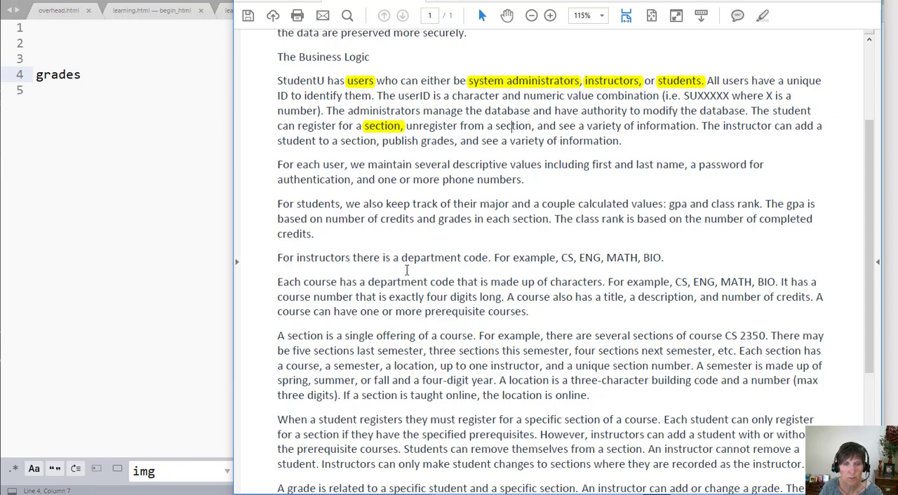
mouse_move(325, 197)
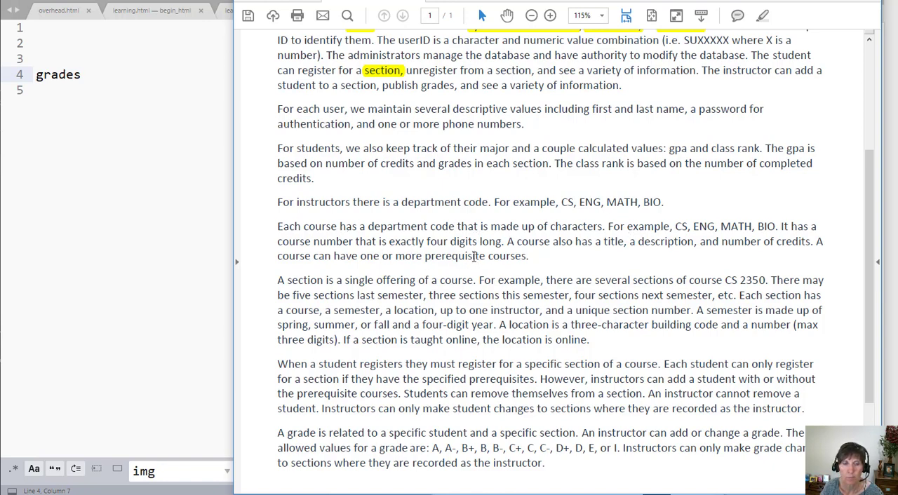
mouse_move(620, 250)
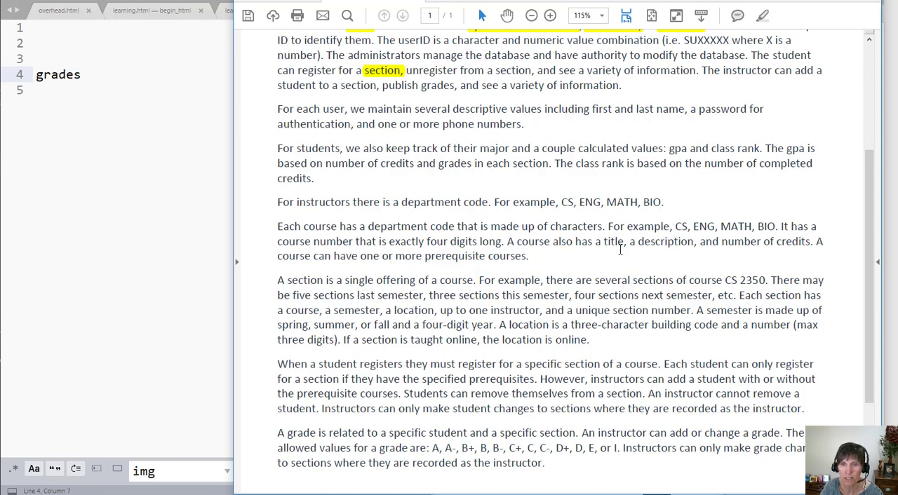
mouse_move(385, 237)
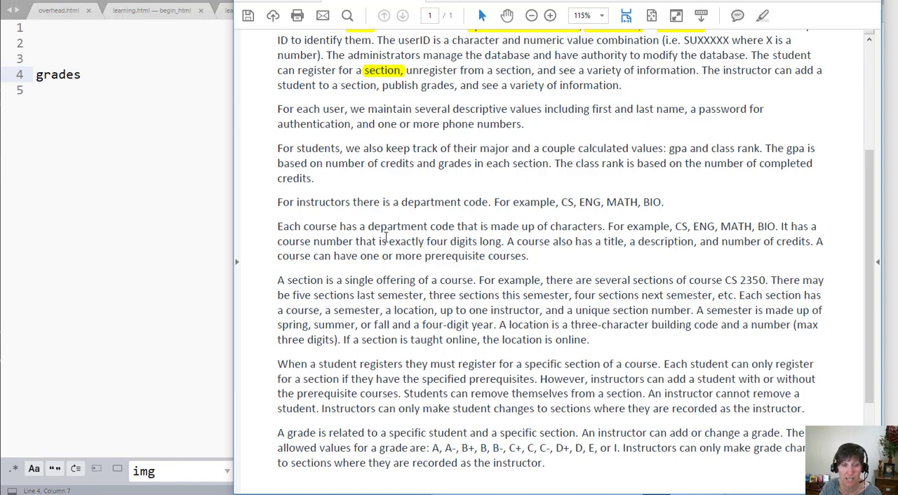
mouse_move(635, 110)
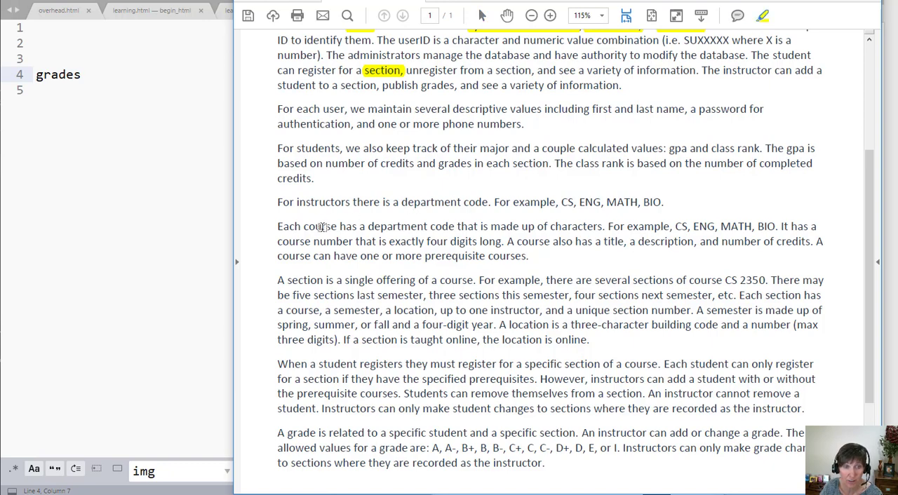
Highlight 'course' yellow in 'Each course has a department code'.
double_click(320, 226)
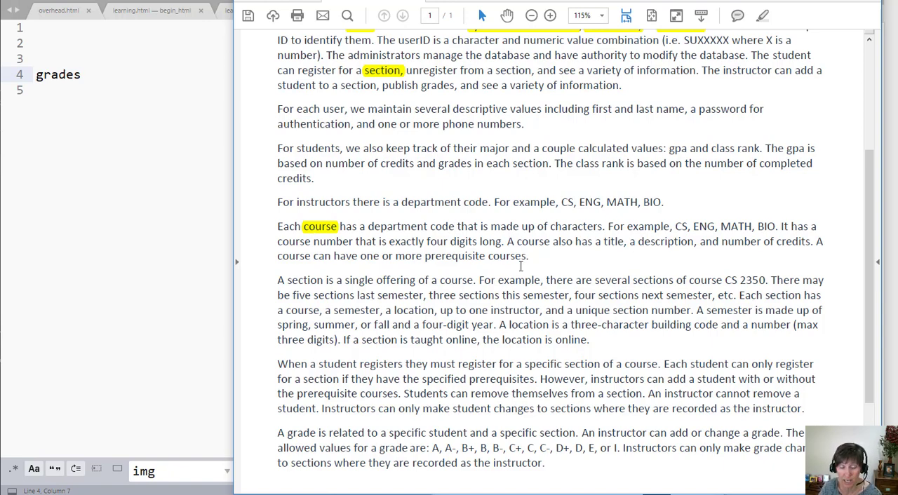
mouse_move(330, 235)
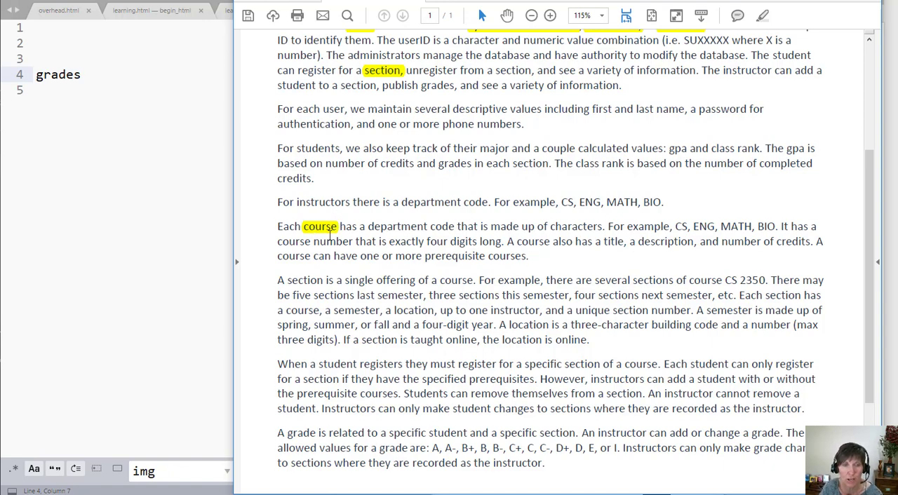
mouse_move(348, 247)
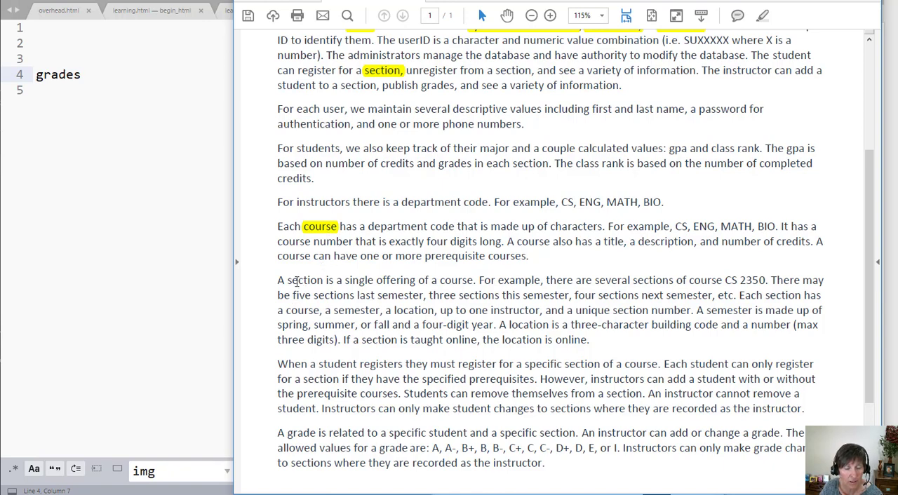
mouse_move(398, 289)
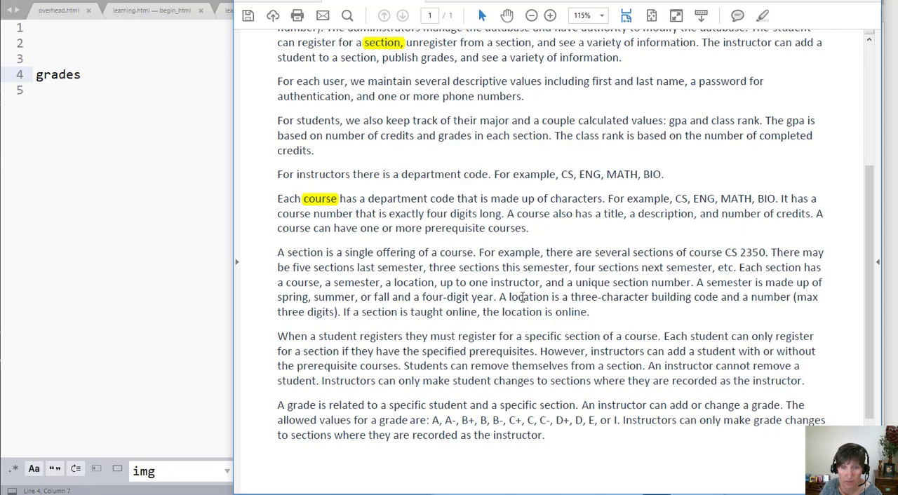
mouse_move(417, 310)
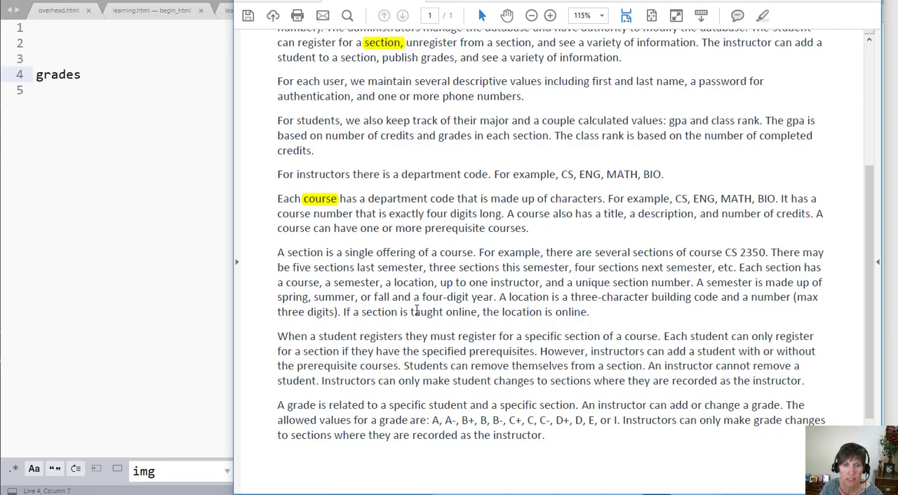
mouse_move(506, 319)
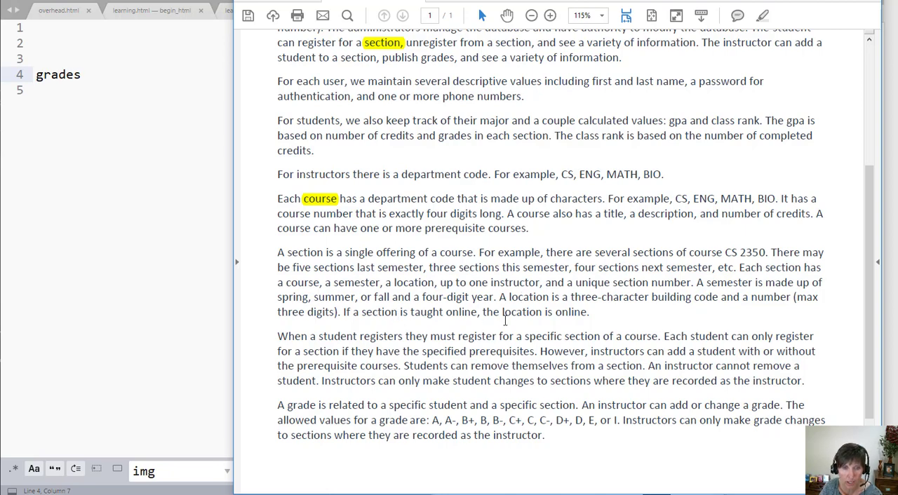
Select the word 'registers' in the student registration paragraph.
scroll(down, 3)
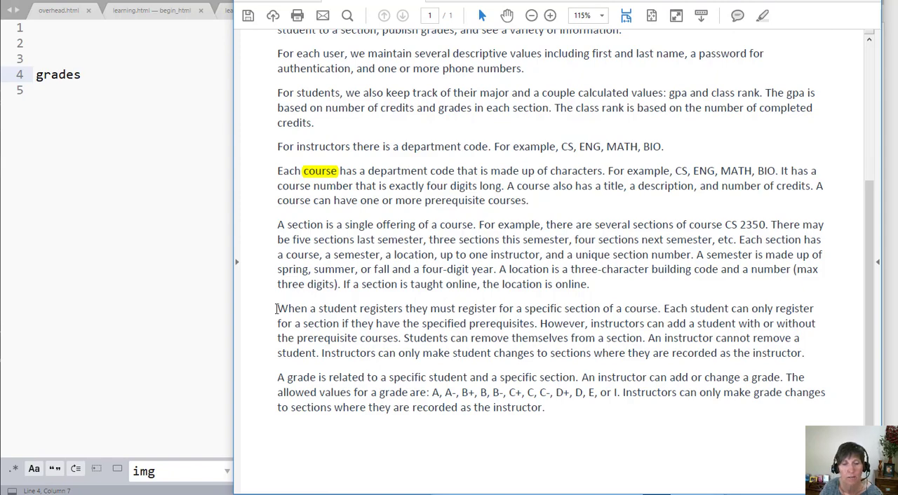
mouse_move(384, 311)
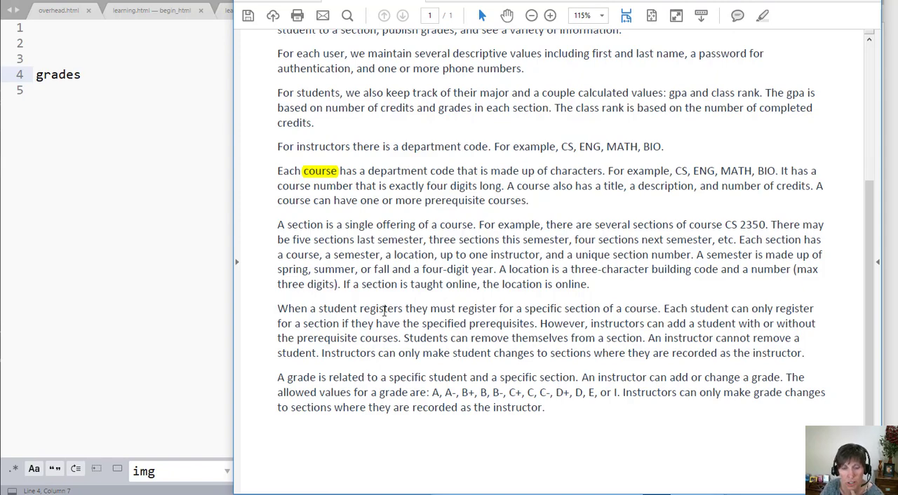
mouse_move(572, 311)
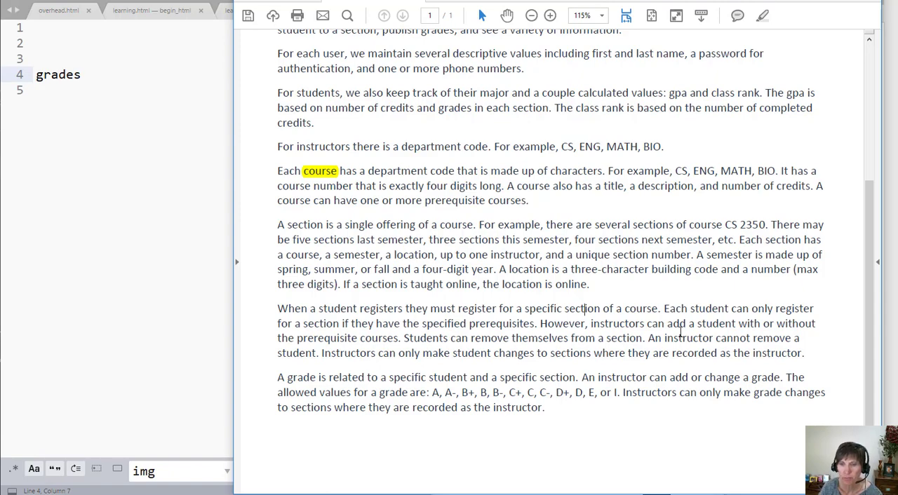
double_click(381, 308)
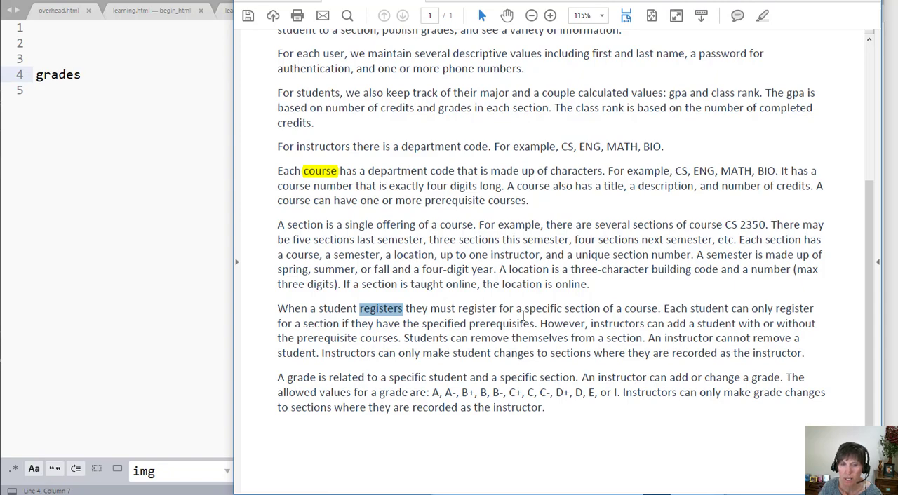
mouse_move(611, 312)
text(r)
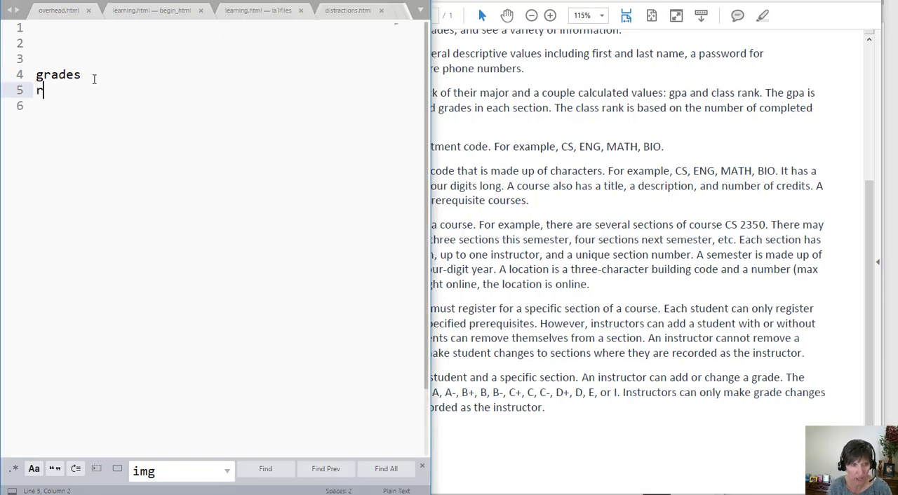
Type 'registers' on line 5 of the notes, under 'grades'.
text(egiste)
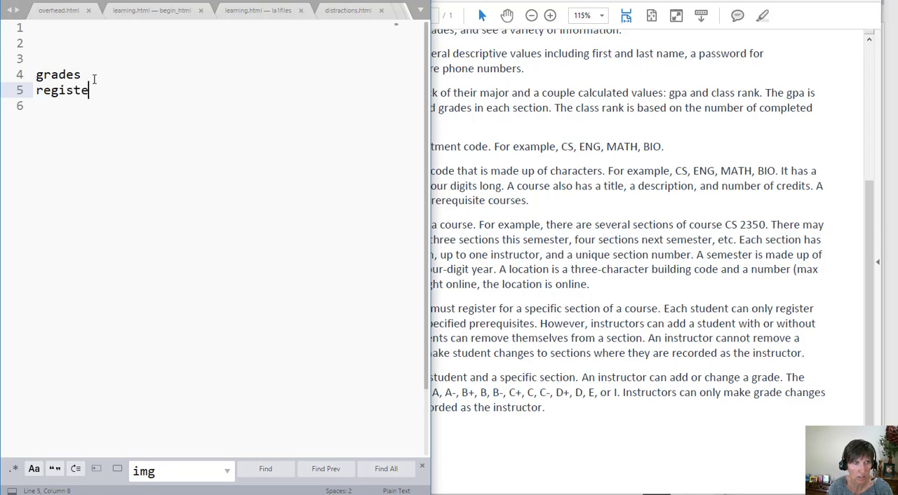
text(rs)
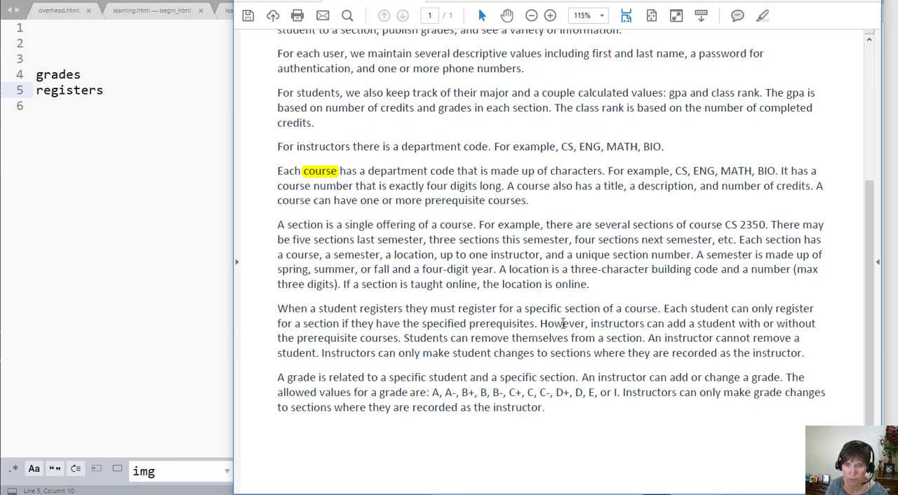
mouse_move(760, 330)
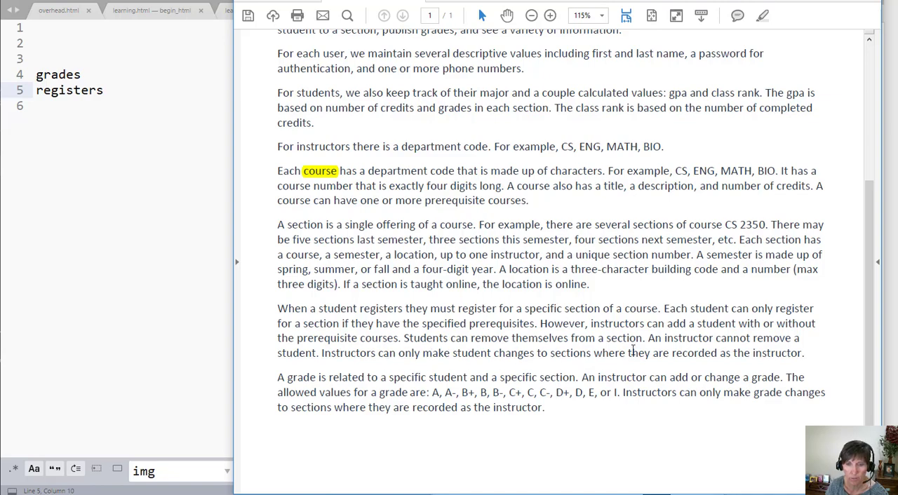
mouse_move(662, 349)
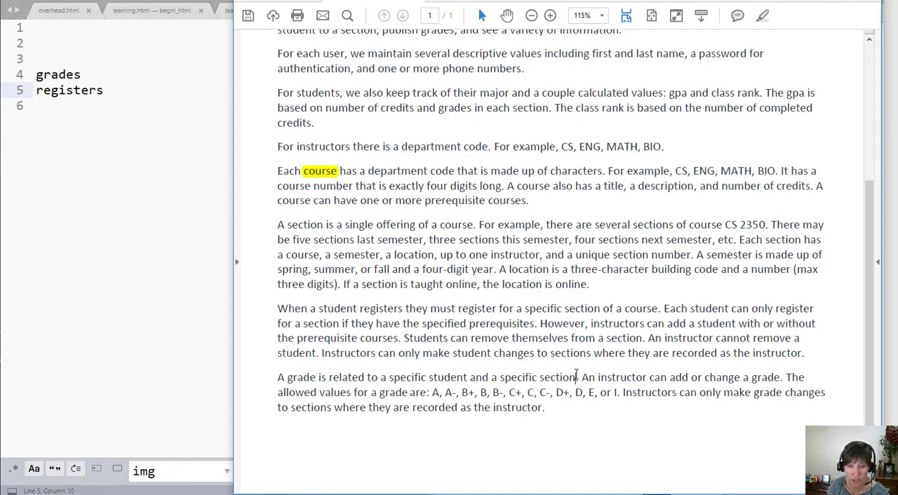
Select the phrase 'specific student and a specific section' in the grades paragraph.
drag(389, 378, 575, 377)
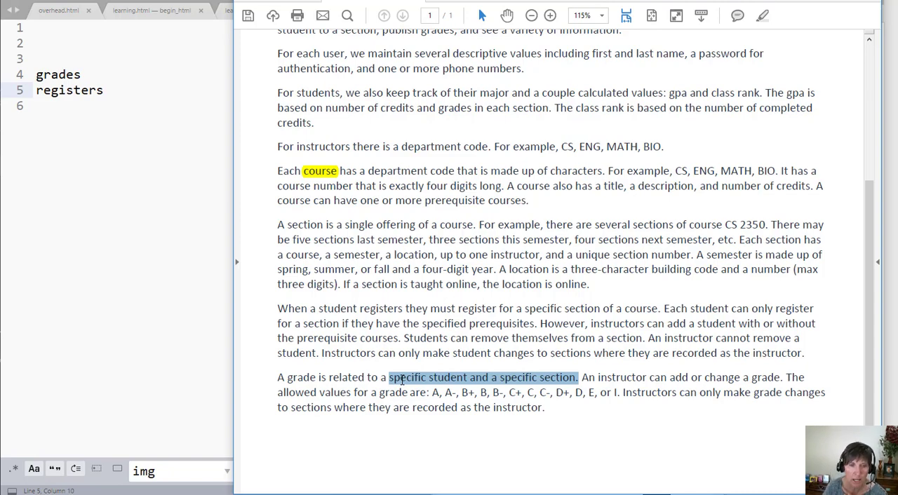
click(291, 379)
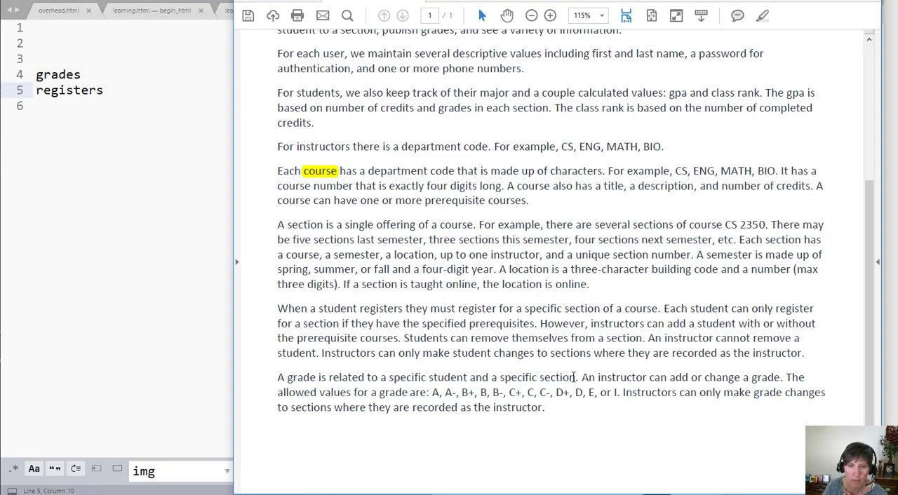
drag(389, 377, 577, 377)
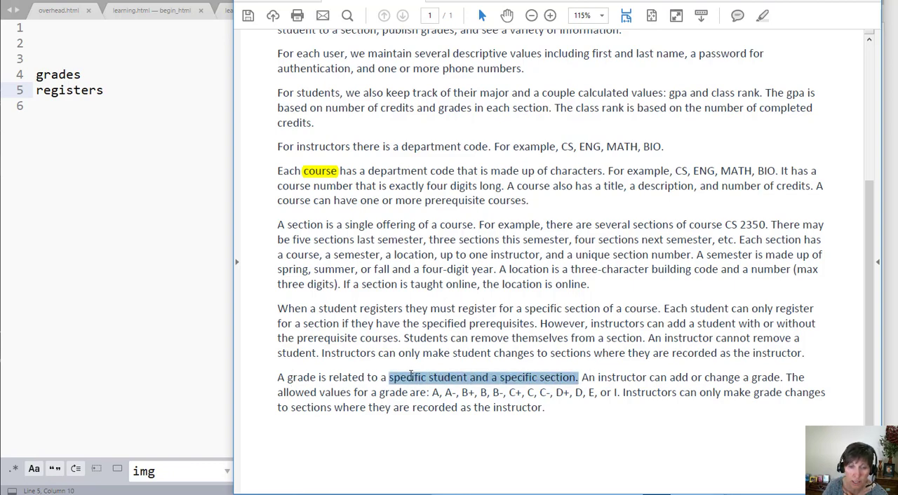